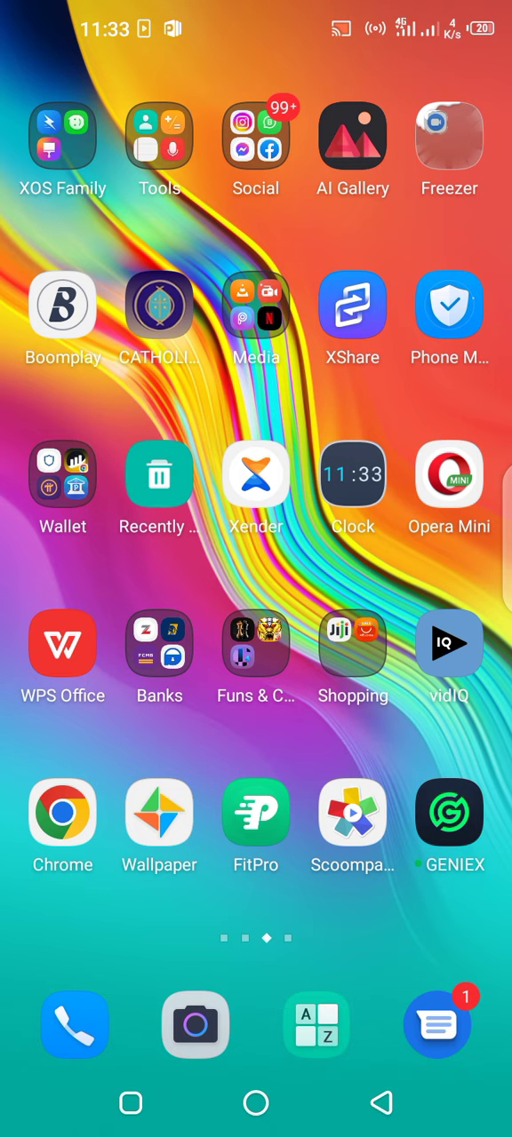
# Open the Banks folder to reveal banking apps like Kuda, OPay and Payoneer
pyautogui.click(160, 643)
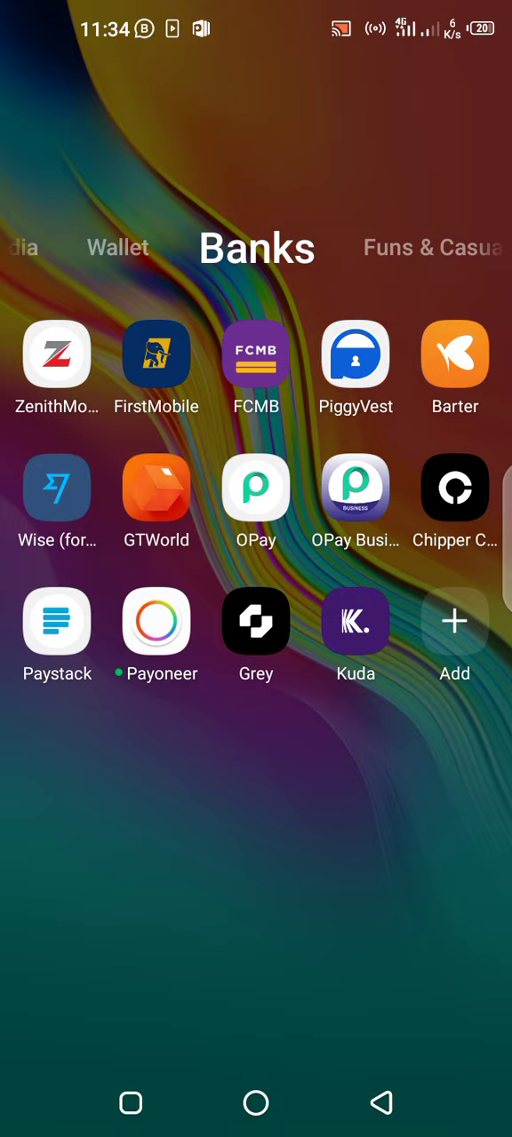
# Search Play Store for 'chipper cash', confirm it is installed, then return home
pyautogui.click(255, 1102)
pyautogui.write('chipp')
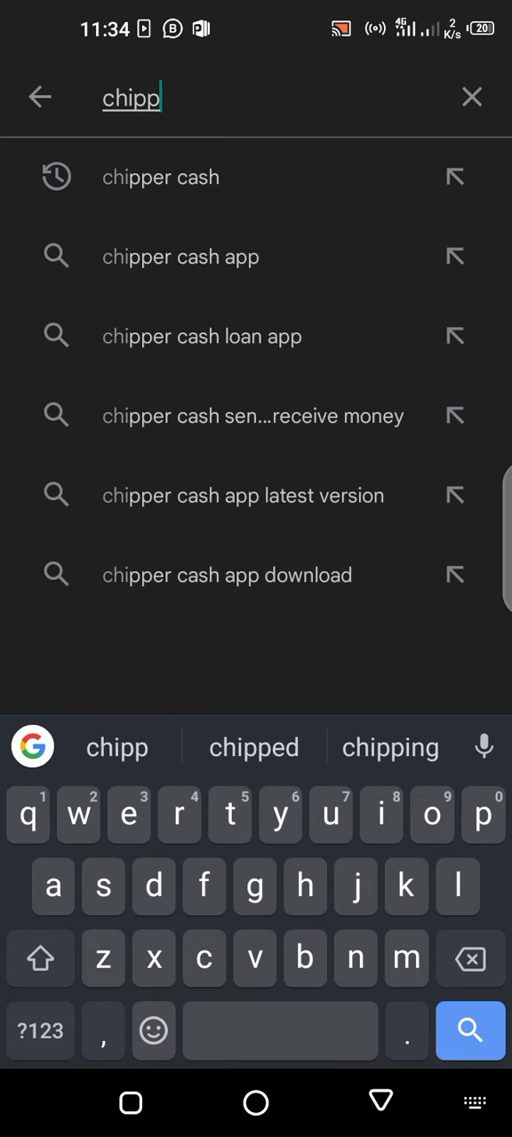
pyautogui.click(160, 177)
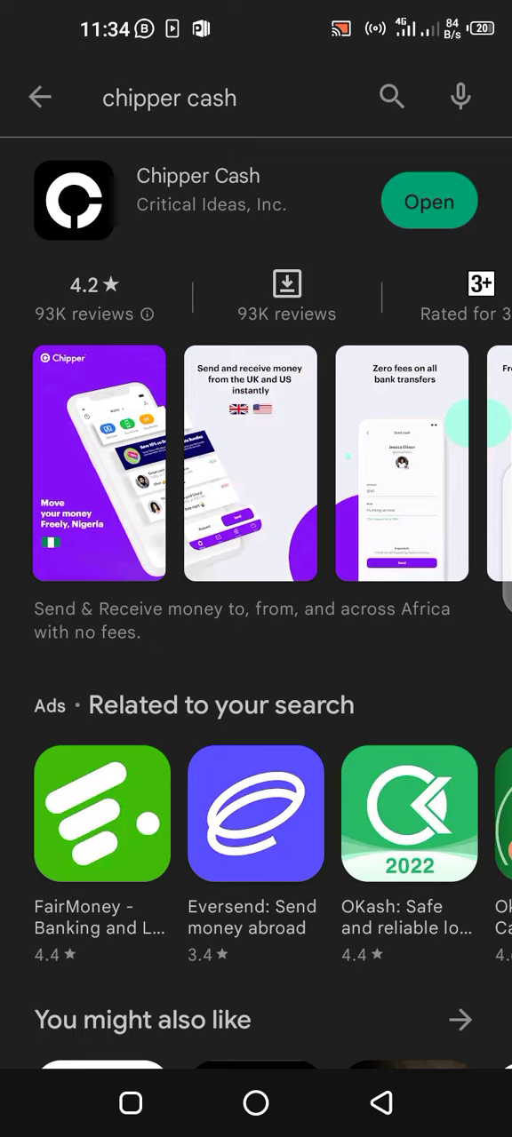
pyautogui.click(256, 1102)
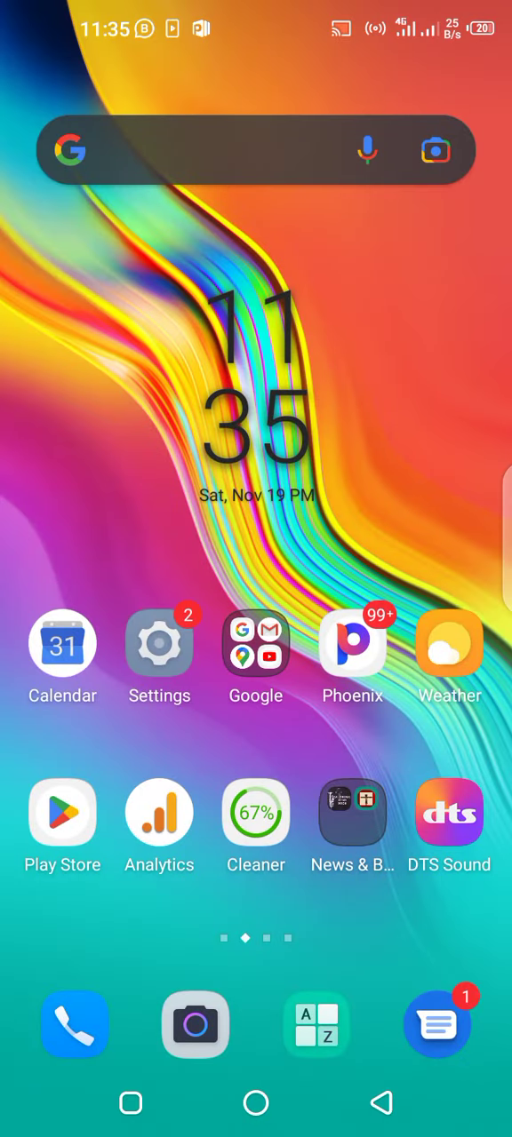
# Launch Chipper Cash from the Banks folder to its Home tab with ₦552.09 balance
pyautogui.hscroll(-3)
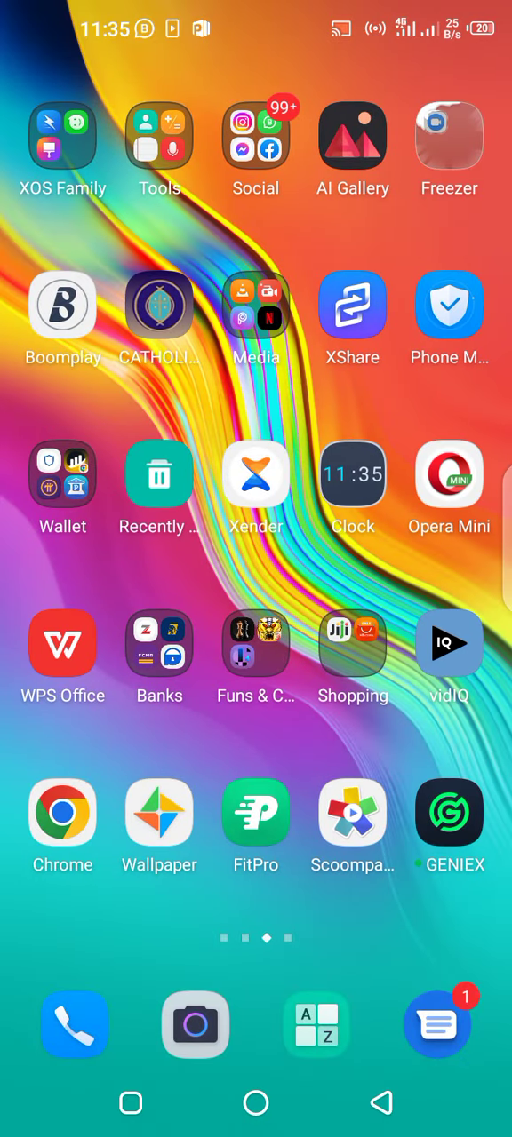
pyautogui.click(160, 644)
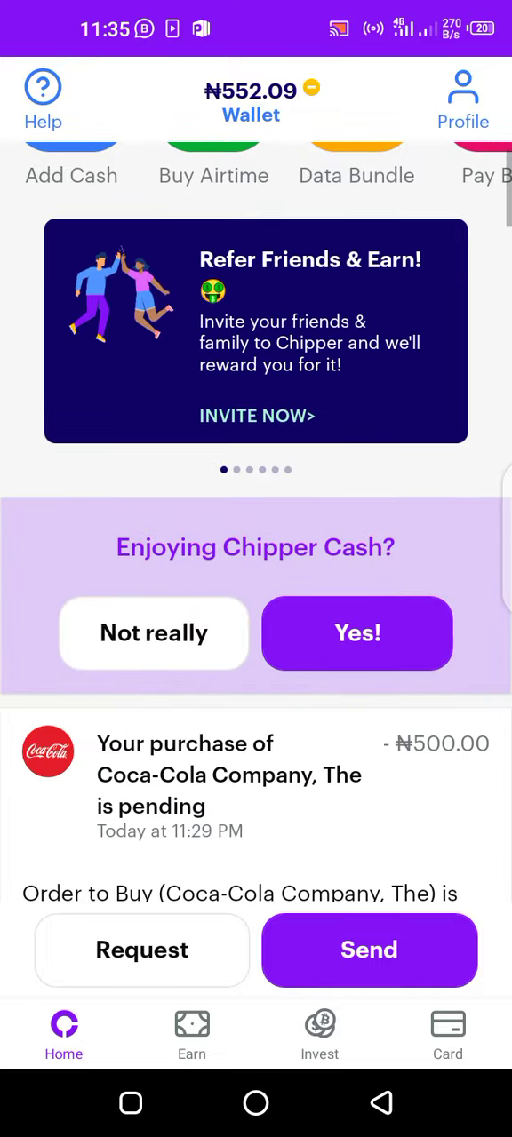
# Browse the Home feed, then show the NGN virtual card with ₦100.00 balance
pyautogui.scroll(-3)
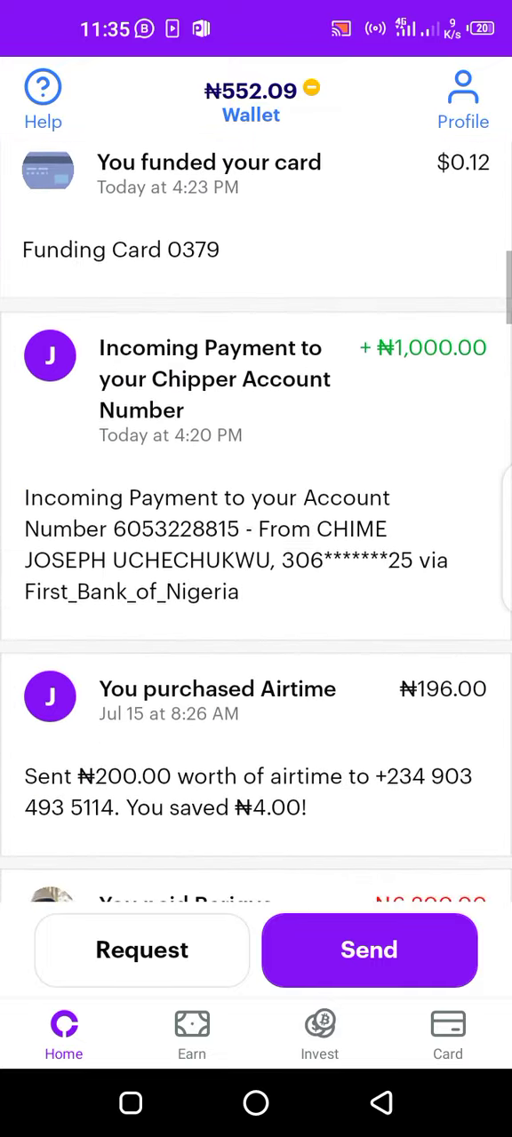
pyautogui.scroll(-3)
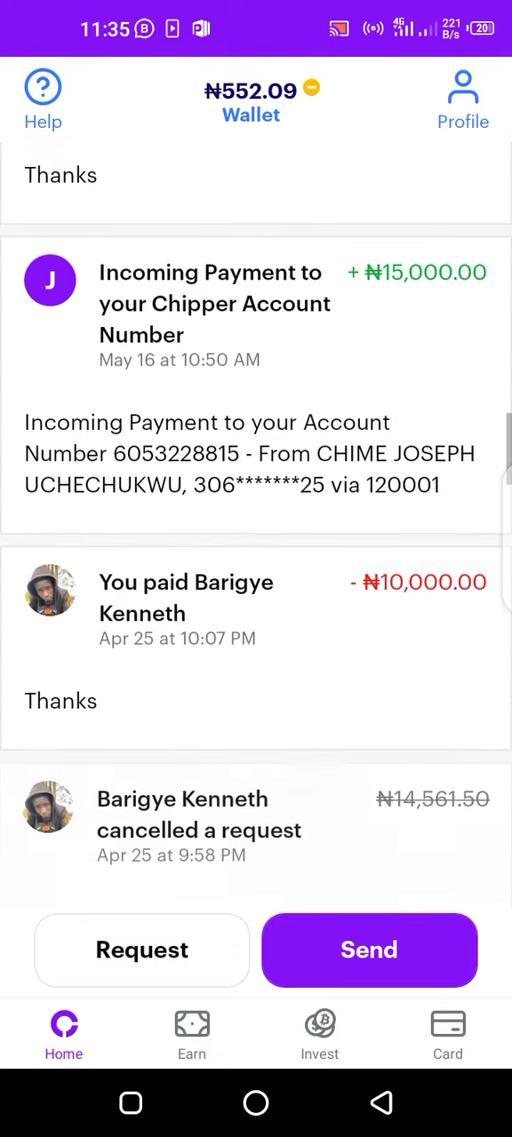
pyautogui.scroll(-3)
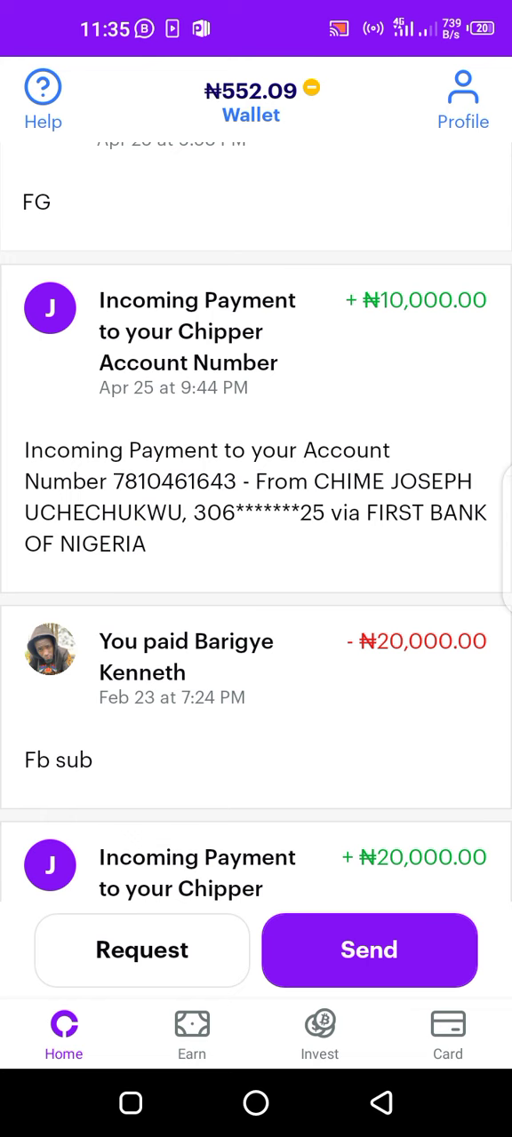
pyautogui.click(448, 1035)
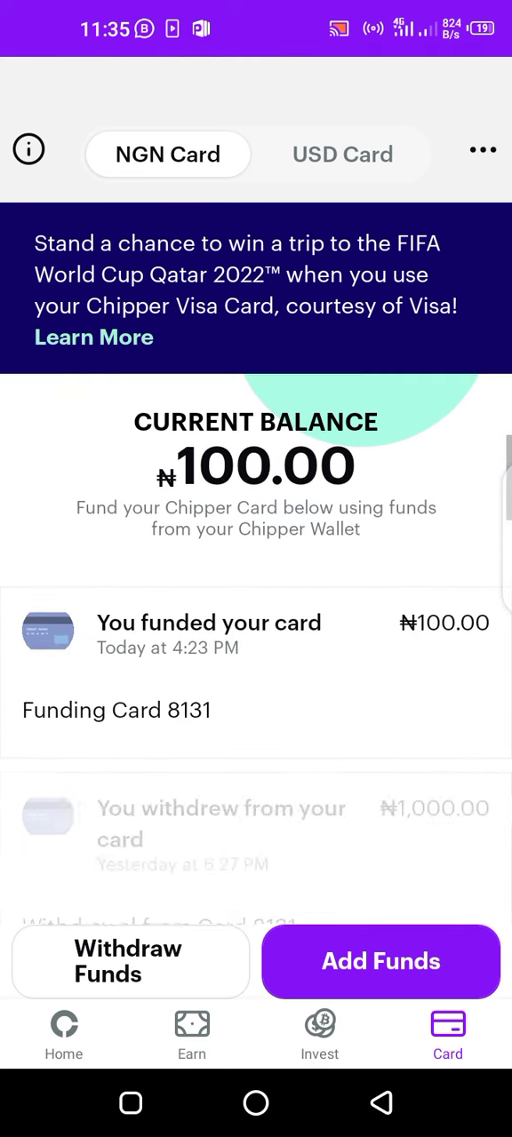
# View the USD Visa card showing $0.12, then return to the Home transaction feed
pyautogui.scroll(-3)
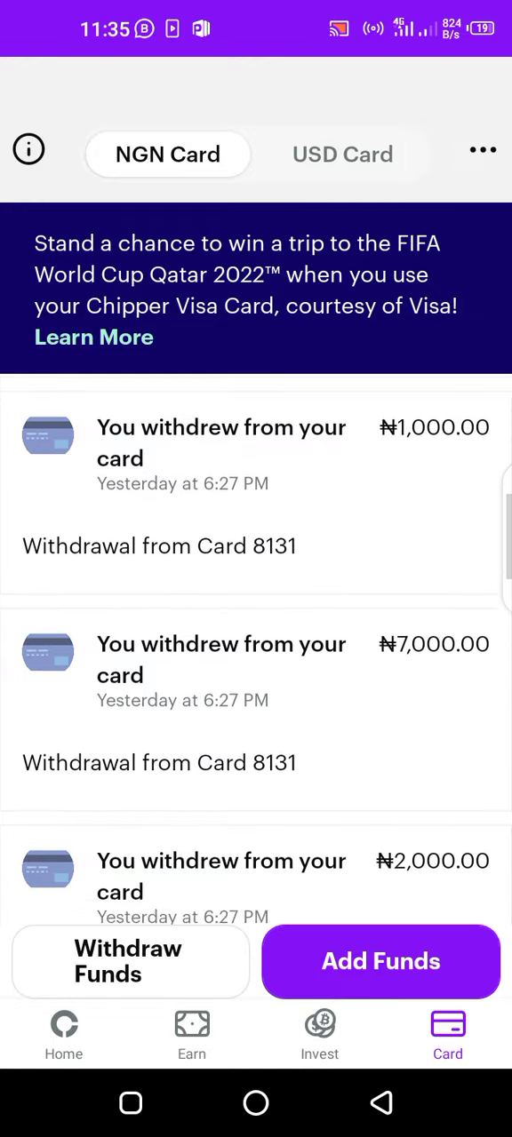
pyautogui.scroll(3)
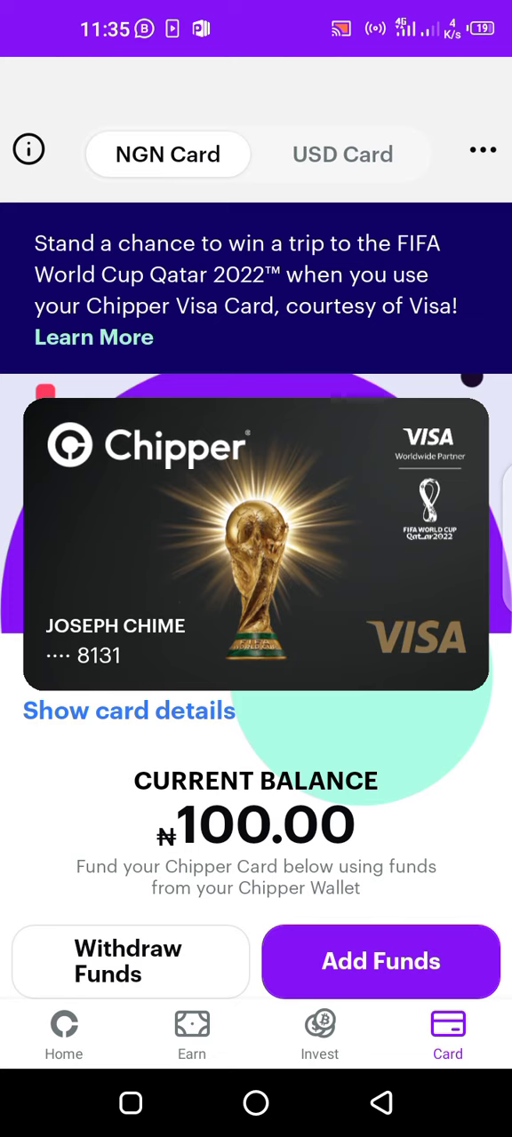
pyautogui.click(341, 153)
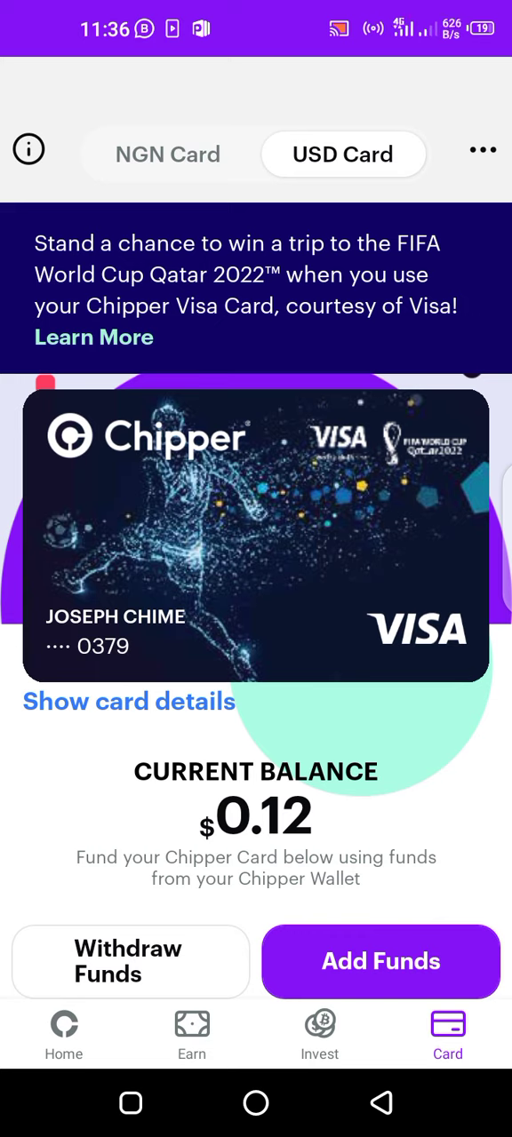
pyautogui.click(64, 1034)
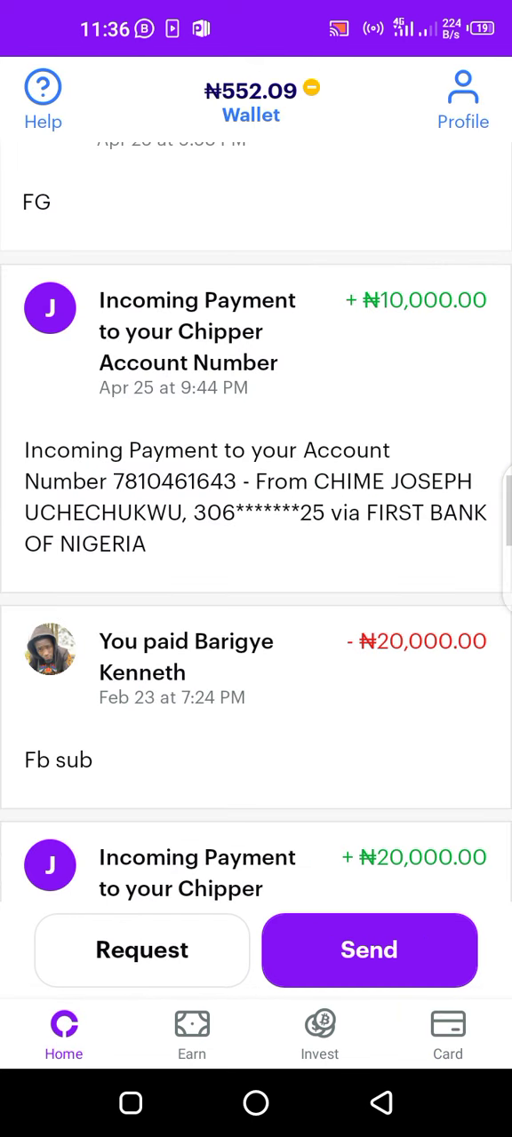